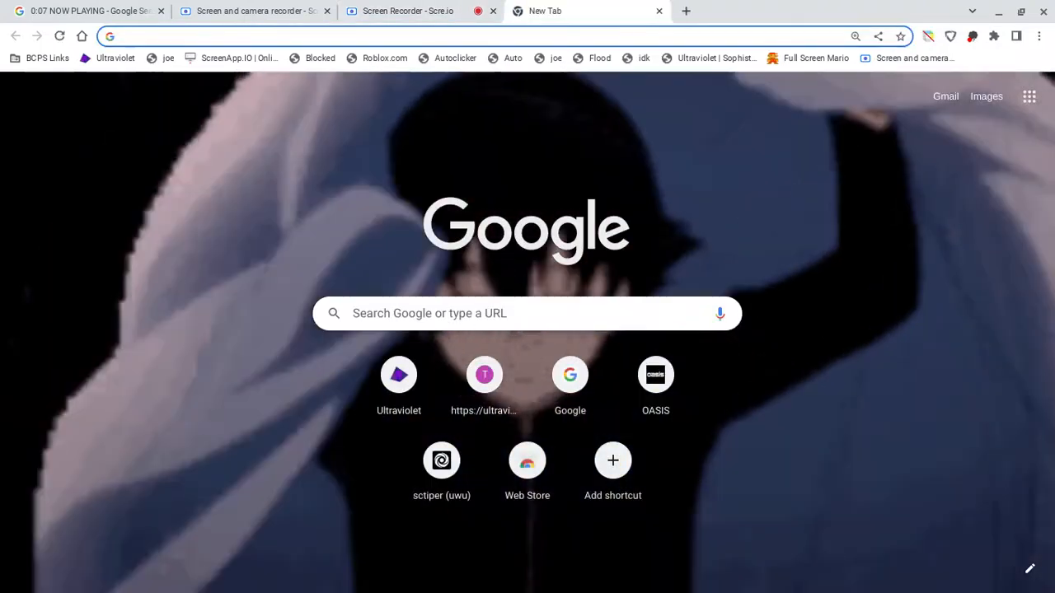
- Go to cloudflare.com/apps/soundcloud via the address bar suggestion
{"action": "type", "text": "cloudflare.com/apps/soundcloud"}
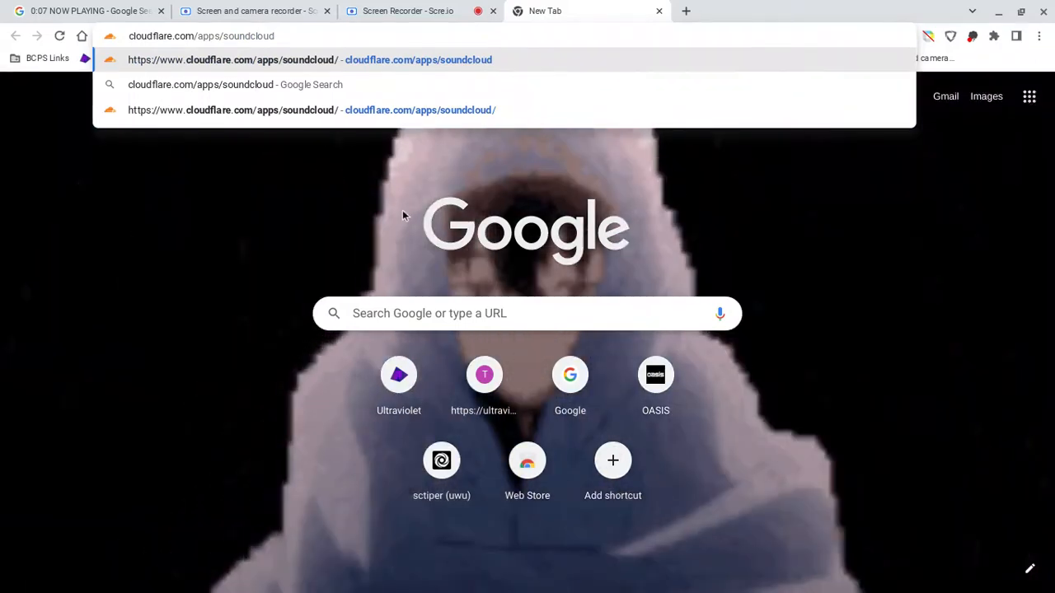
{"action": "mouse_move", "coordinate": [316, 118]}
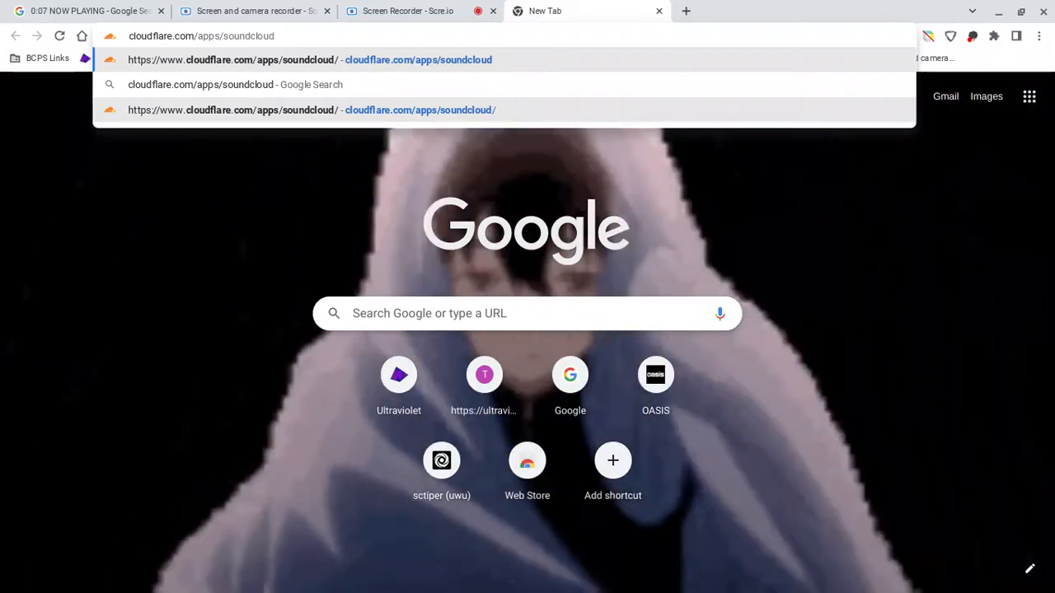
{"action": "left_click", "coordinate": [311, 59]}
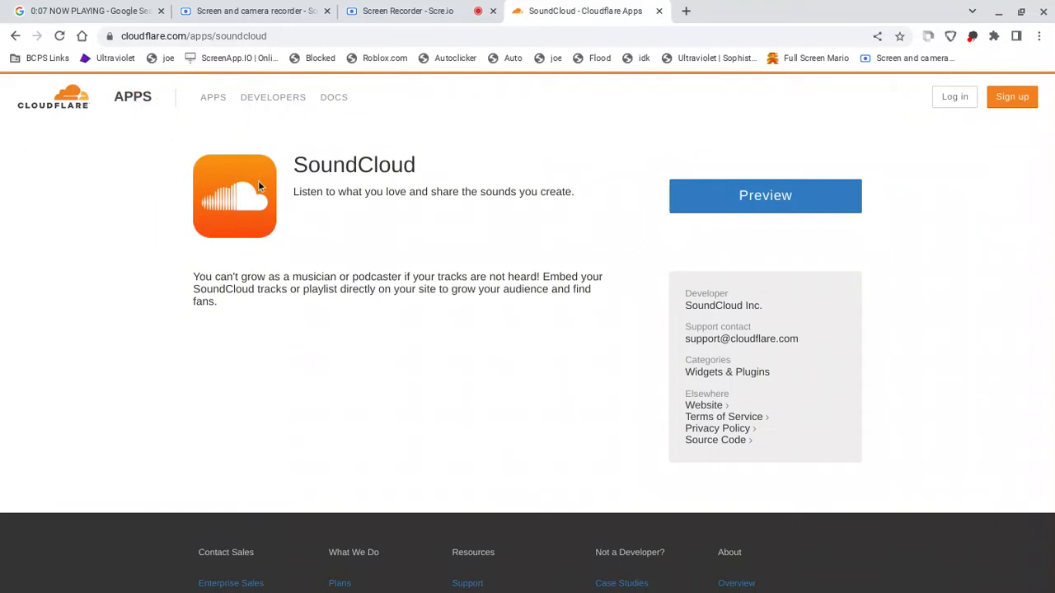
{"action": "mouse_move", "coordinate": [393, 240]}
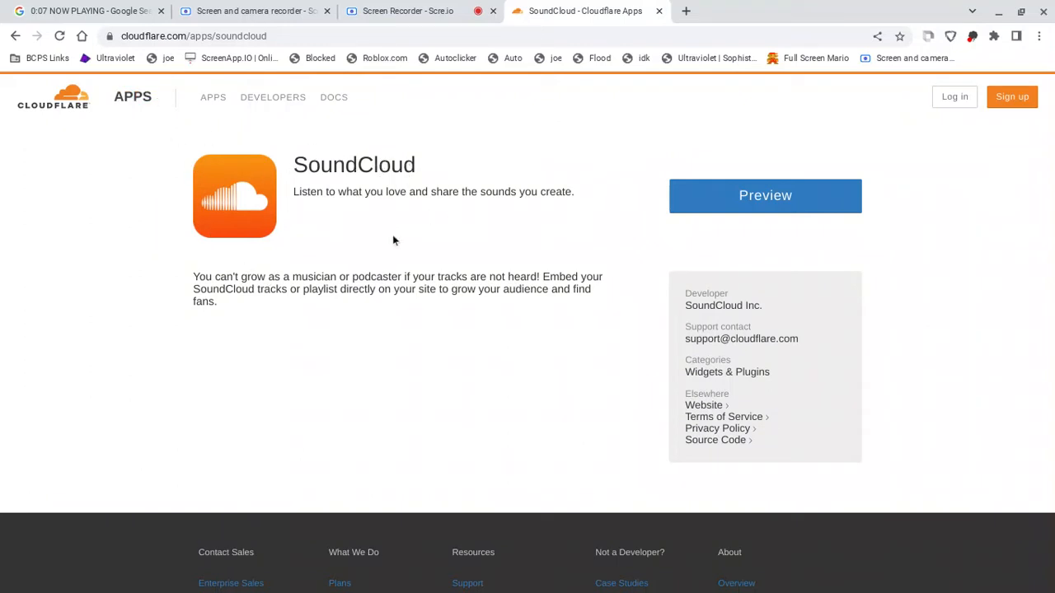
{"action": "mouse_move", "coordinate": [544, 276]}
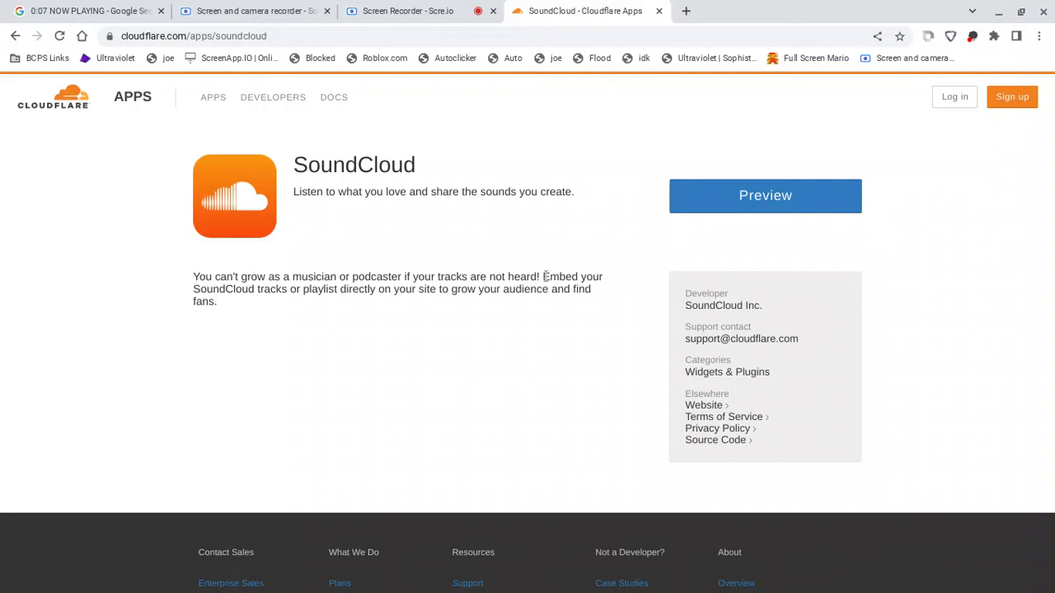
{"action": "mouse_move", "coordinate": [781, 220]}
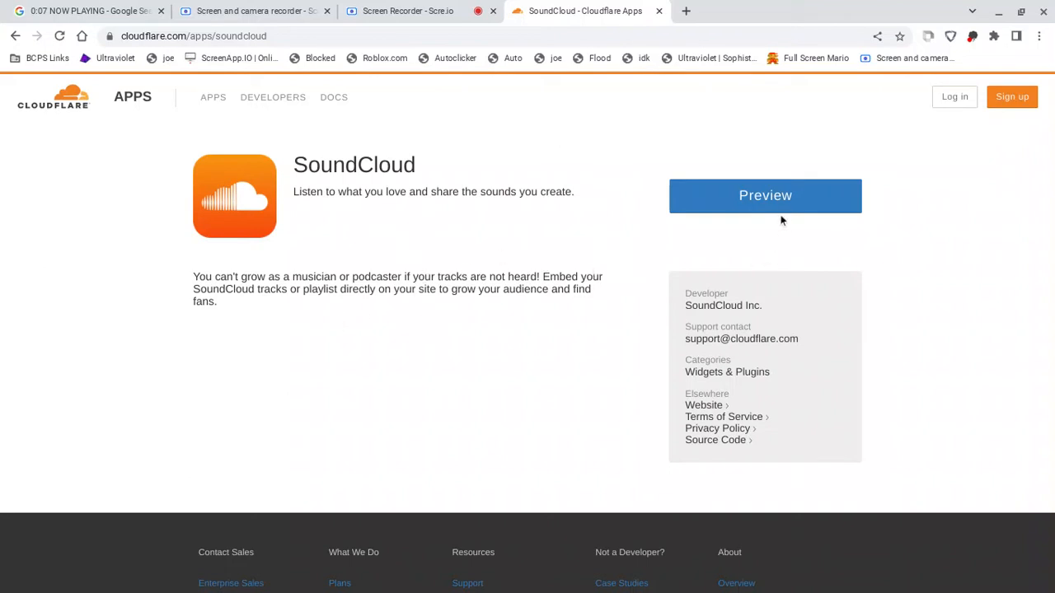
- Open the SoundCloud app's Preview with embed settings and sample site
{"action": "left_click", "coordinate": [764, 195]}
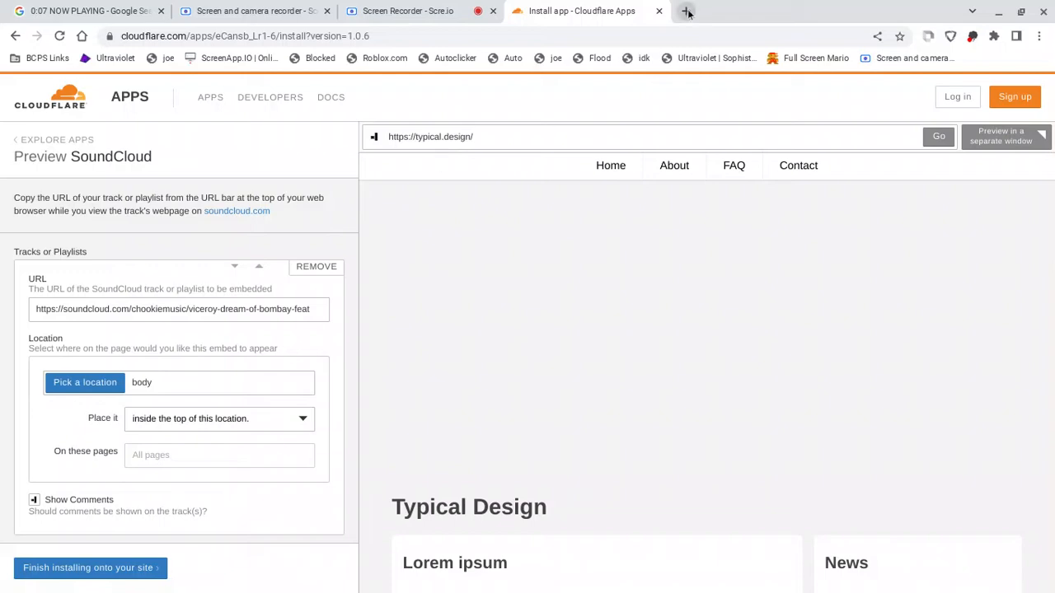
{"action": "left_click", "coordinate": [687, 10]}
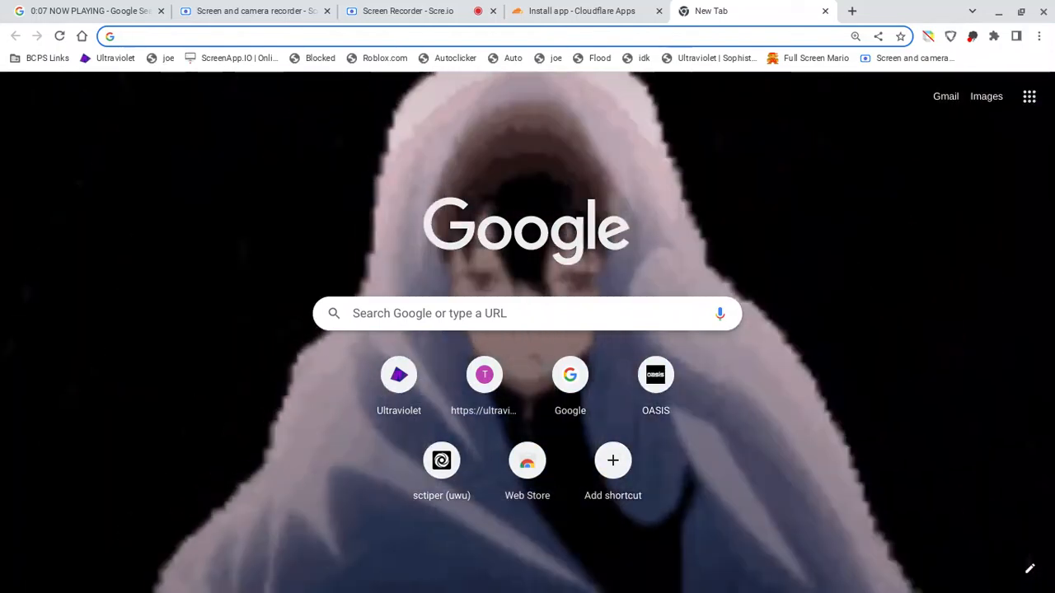
{"action": "type", "text": "roblox.com"}
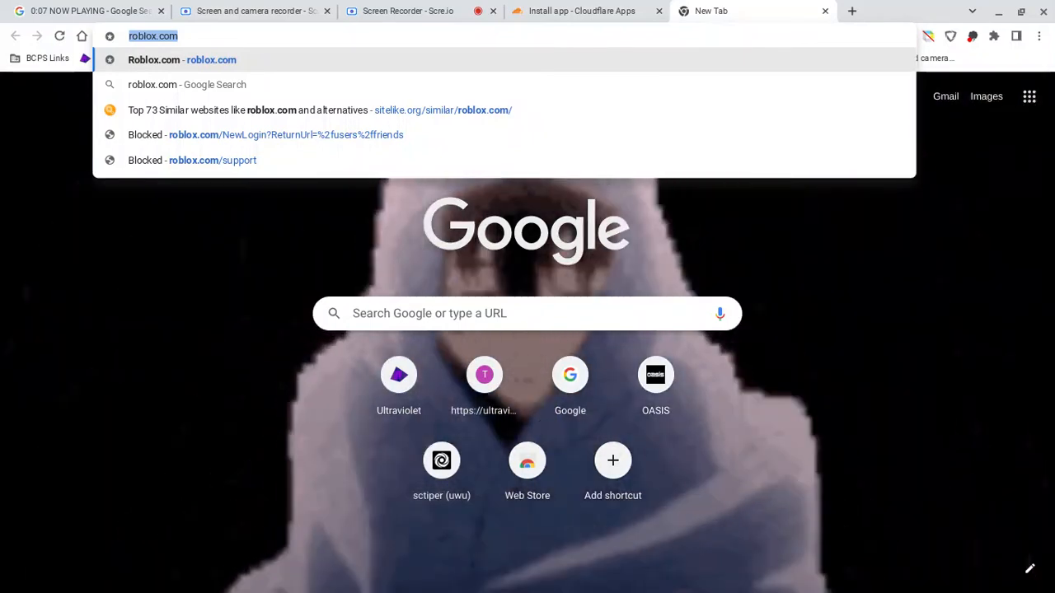
{"action": "mouse_move", "coordinate": [849, 11]}
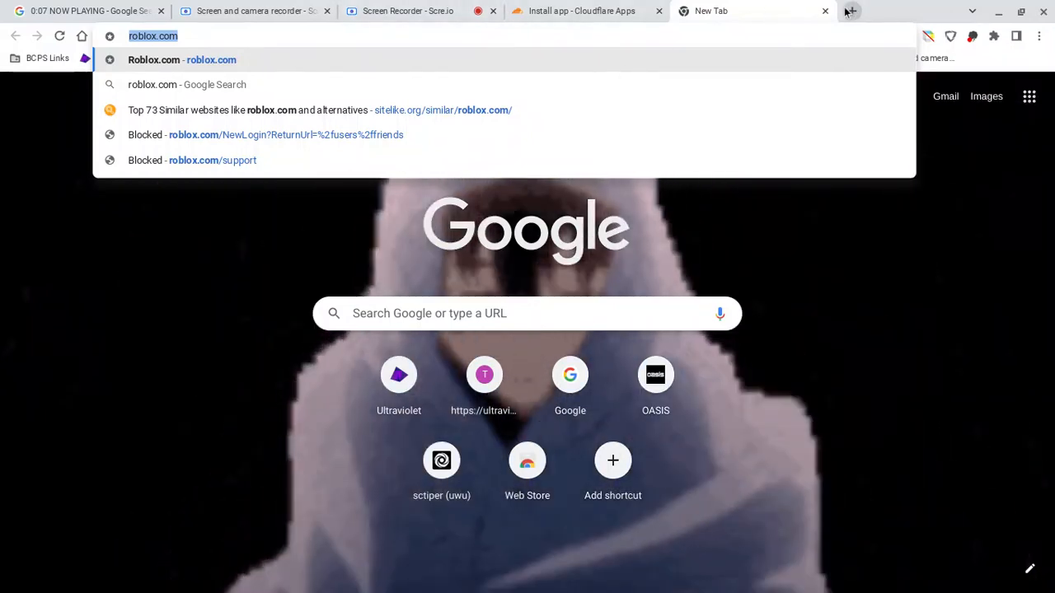
{"action": "left_click", "coordinate": [581, 11]}
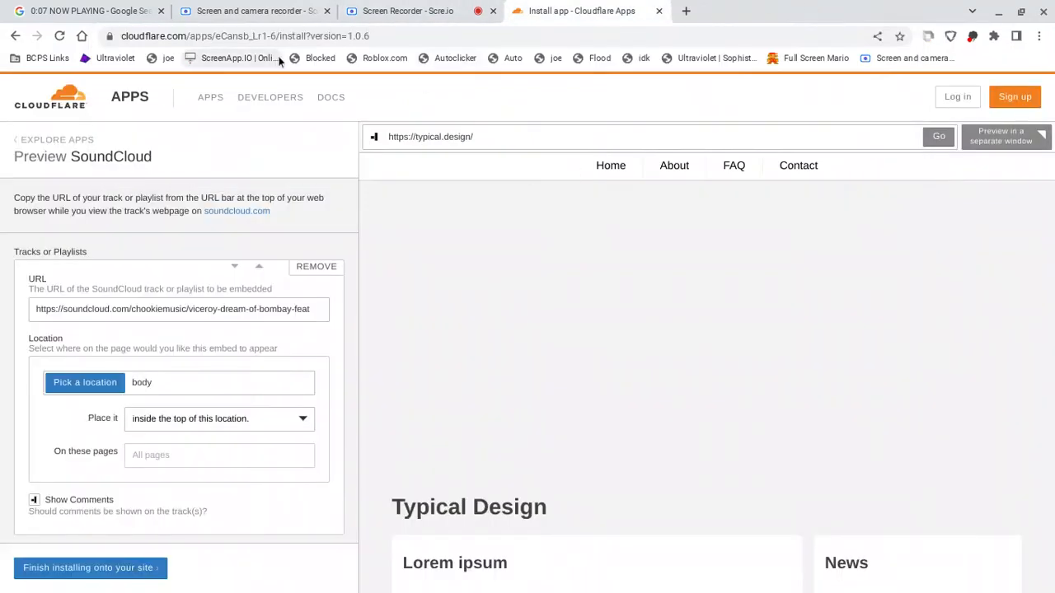
{"action": "mouse_move", "coordinate": [474, 187]}
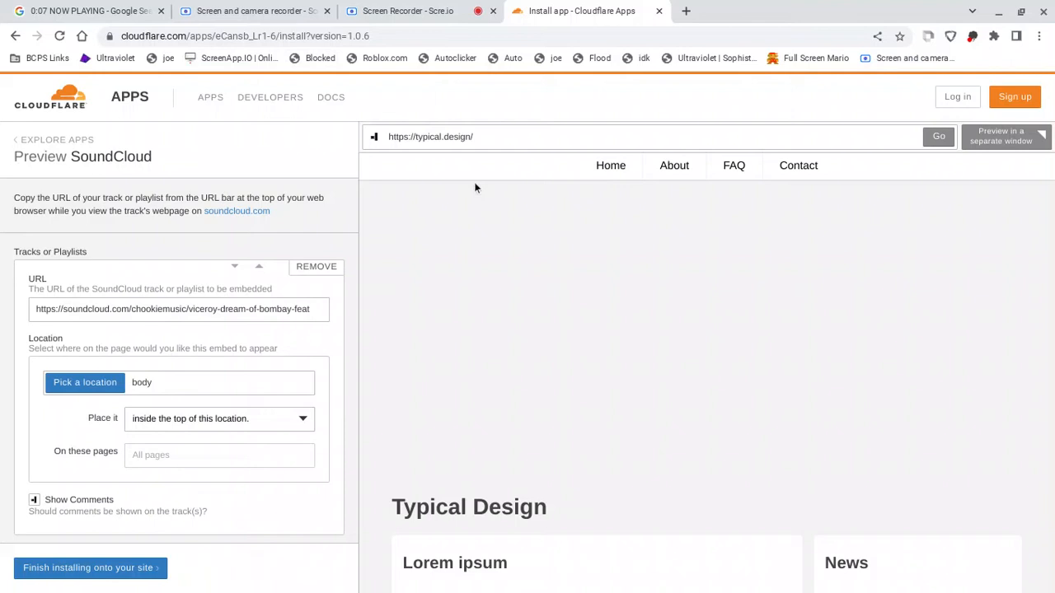
{"action": "mouse_move", "coordinate": [448, 169]}
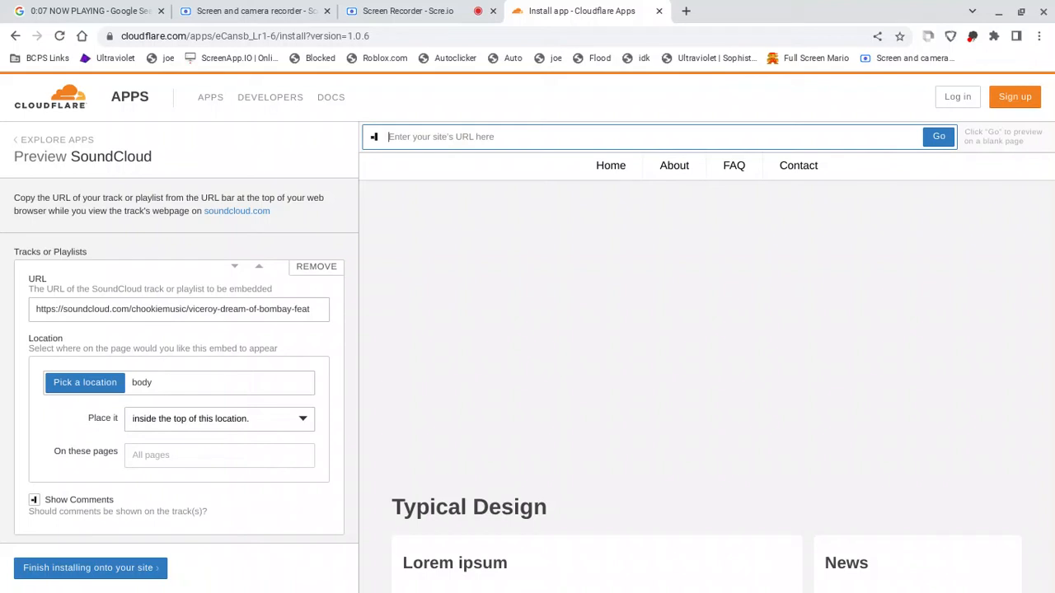
{"action": "type", "text": "http://www.roblox.com/"}
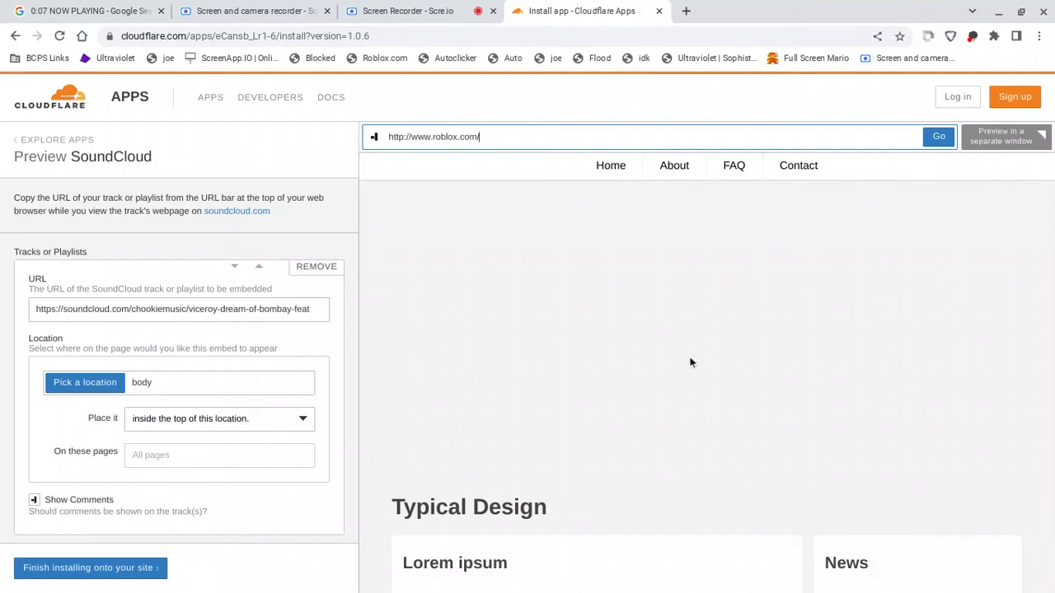
{"action": "mouse_move", "coordinate": [939, 137]}
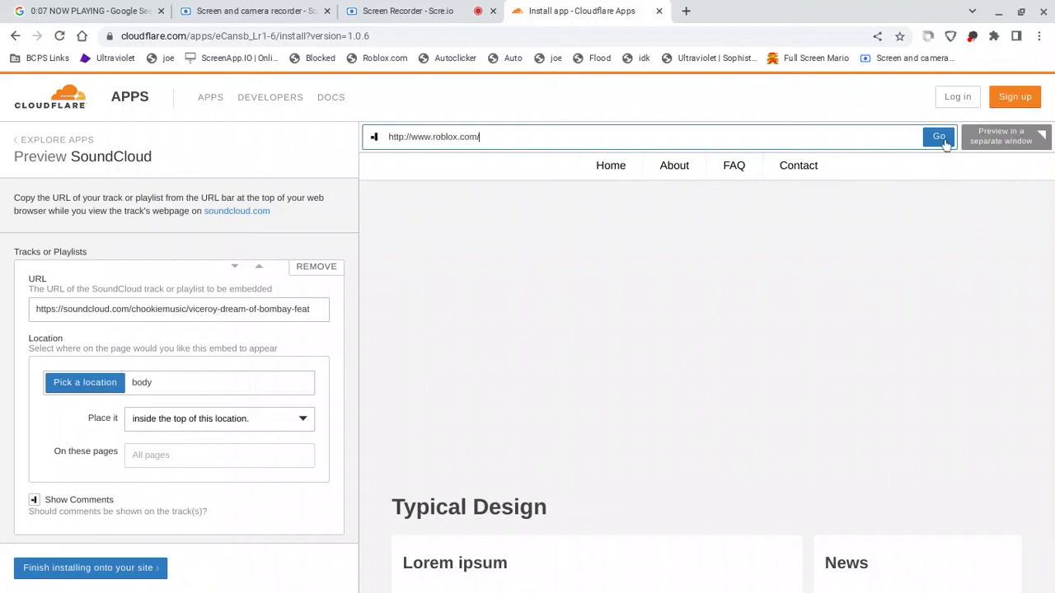
{"action": "left_click", "coordinate": [937, 137]}
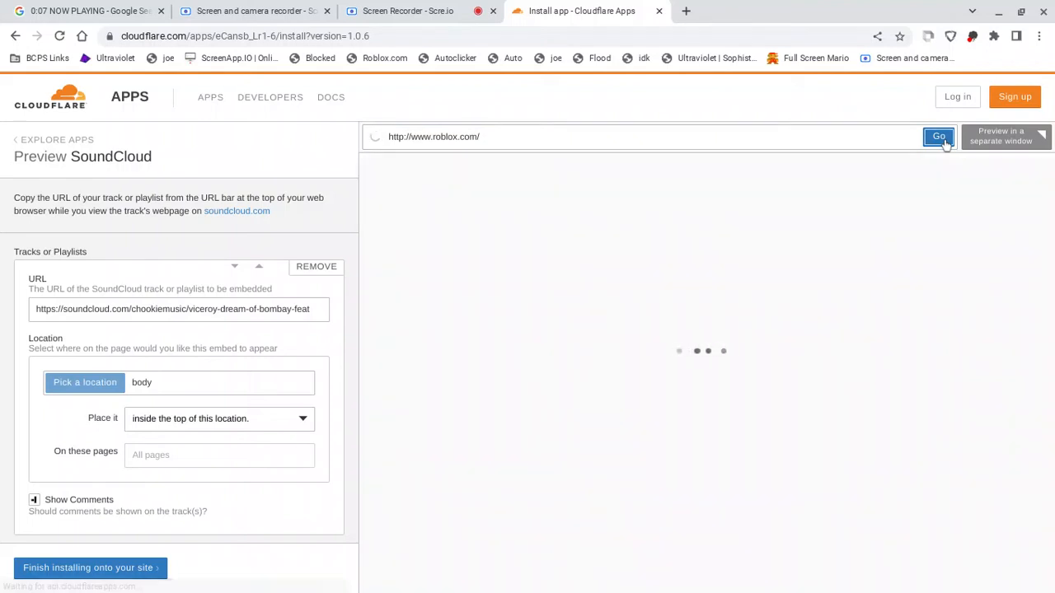
{"action": "left_click", "coordinate": [939, 136]}
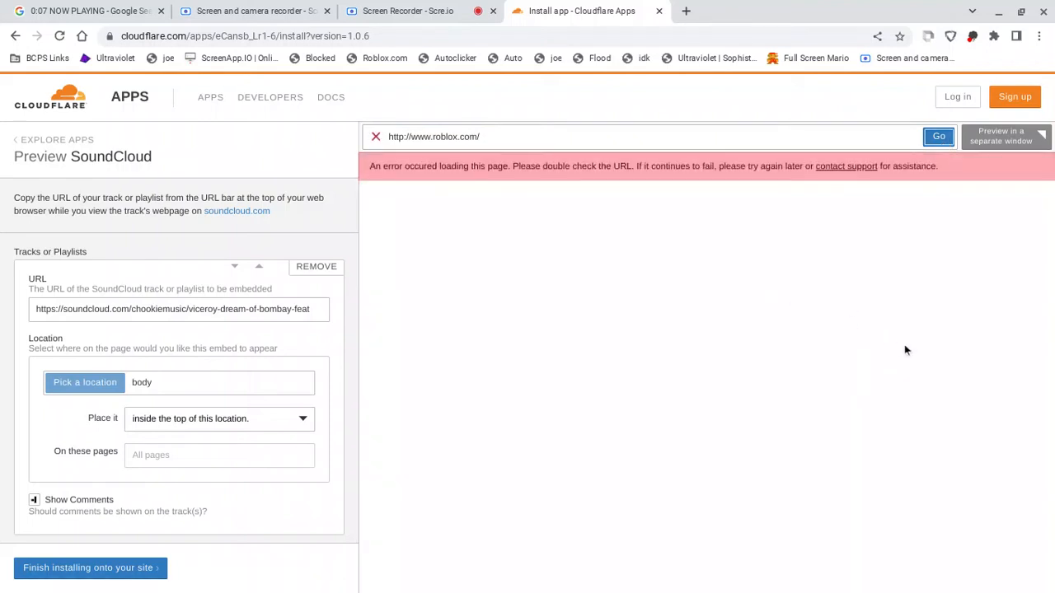
{"action": "mouse_move", "coordinate": [760, 301]}
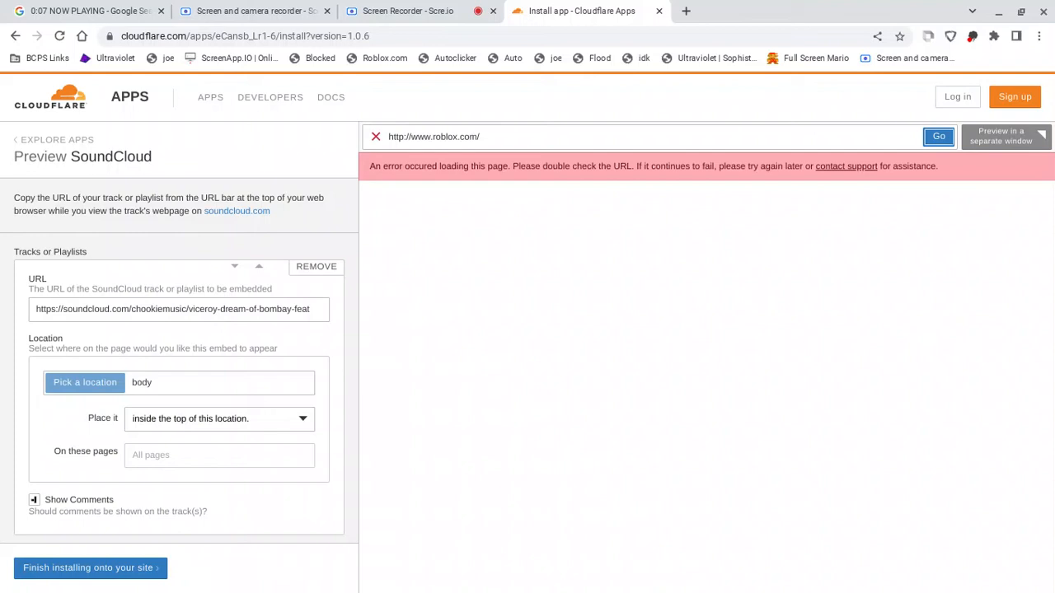
{"action": "mouse_move", "coordinate": [687, 207]}
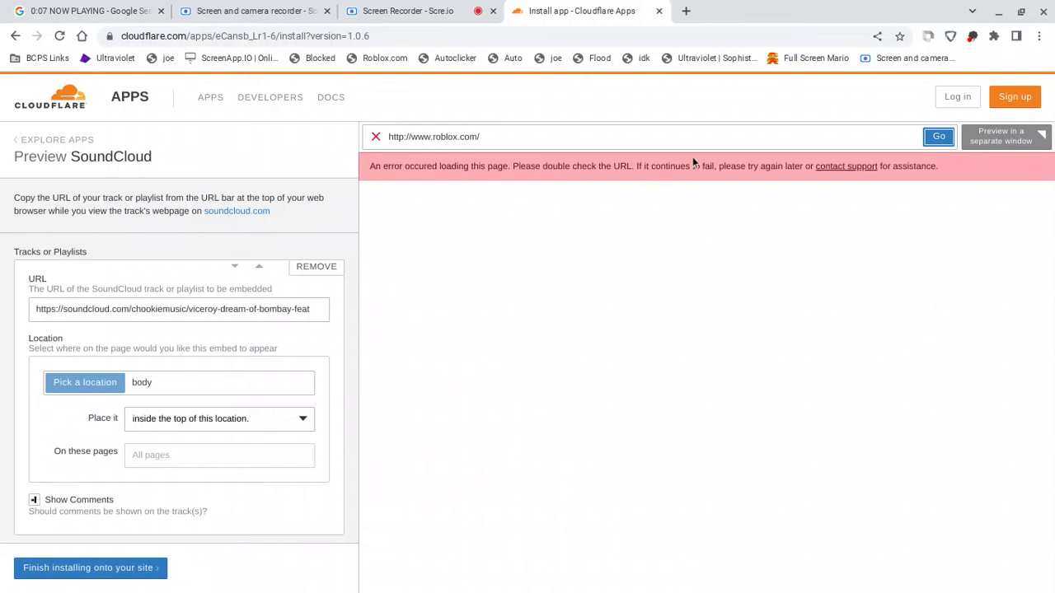
{"action": "mouse_move", "coordinate": [722, 289]}
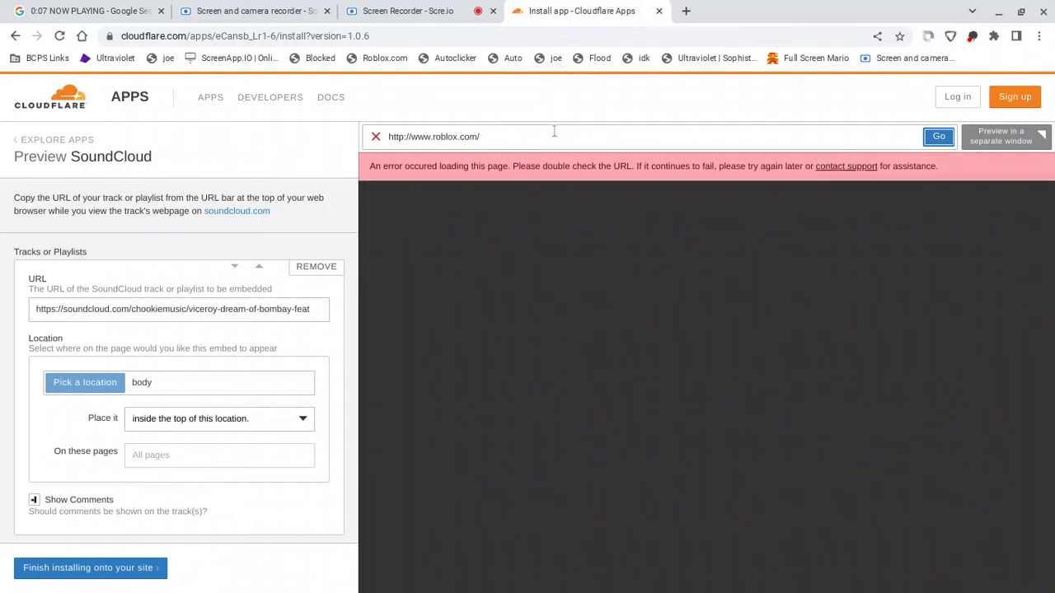
{"action": "mouse_move", "coordinate": [687, 11]}
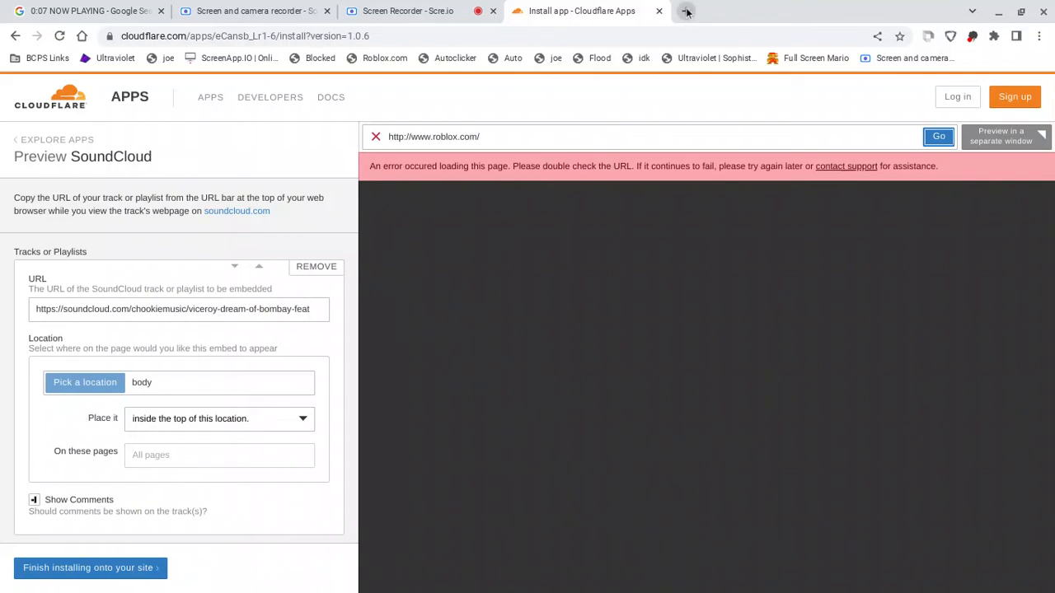
{"action": "left_click", "coordinate": [687, 10]}
{"action": "type", "text": "youtube.com"}
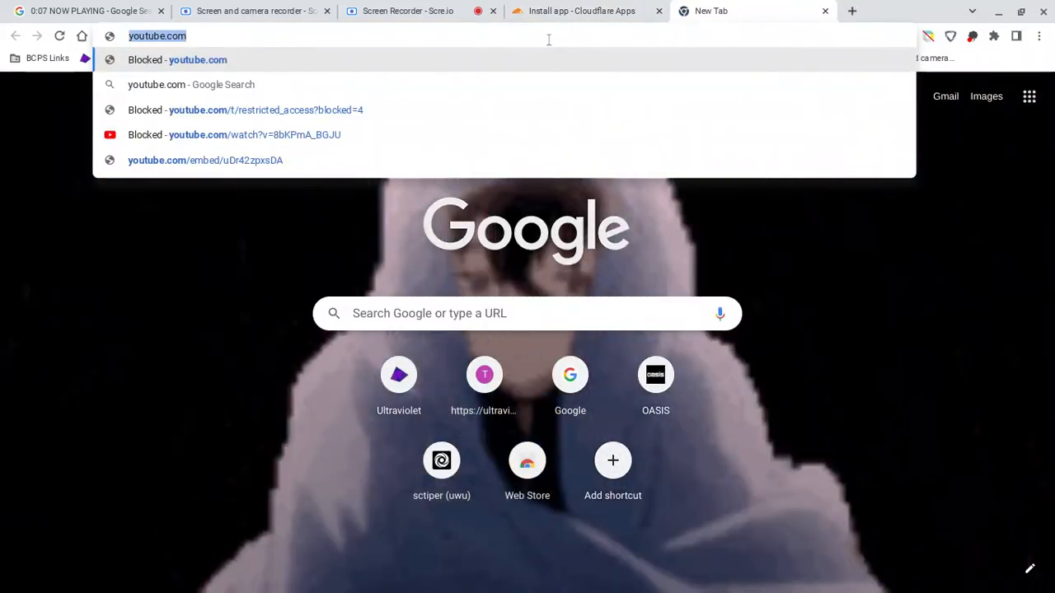
{"action": "left_click", "coordinate": [581, 10]}
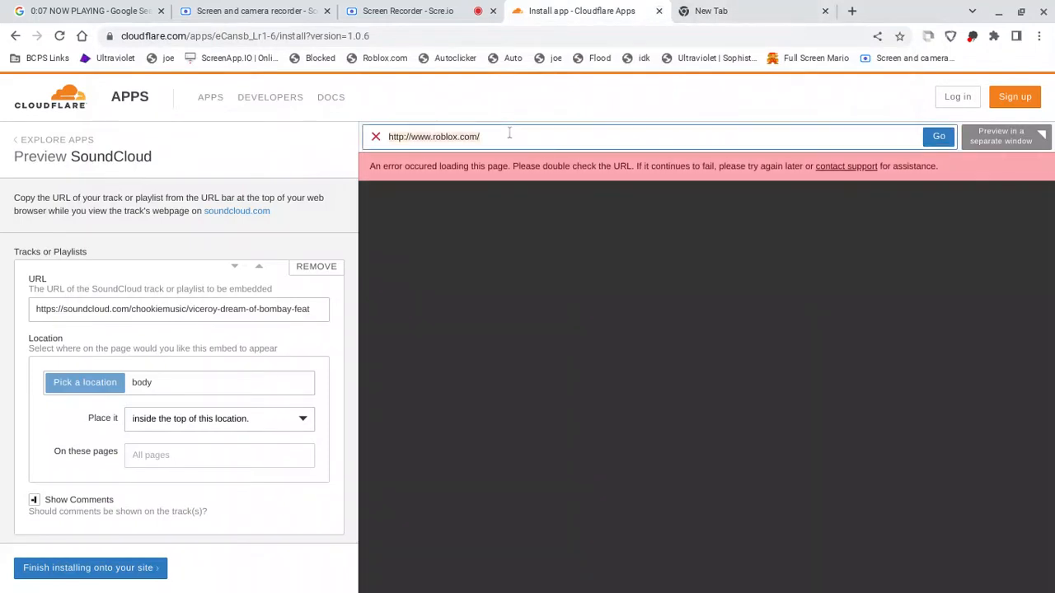
{"action": "type", "text": "http://youtube.com/"}
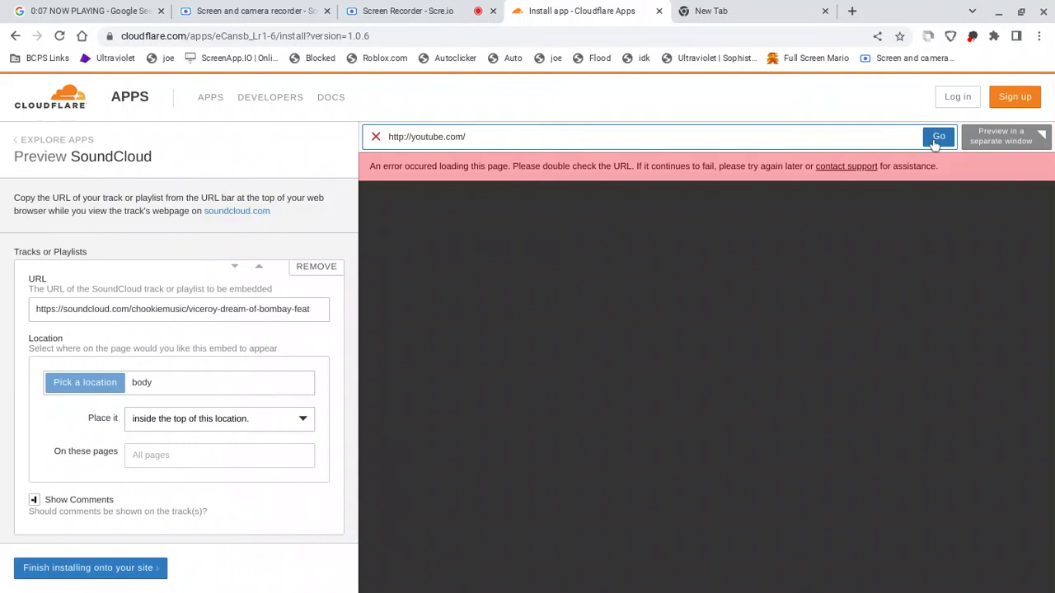
{"action": "left_click", "coordinate": [938, 136]}
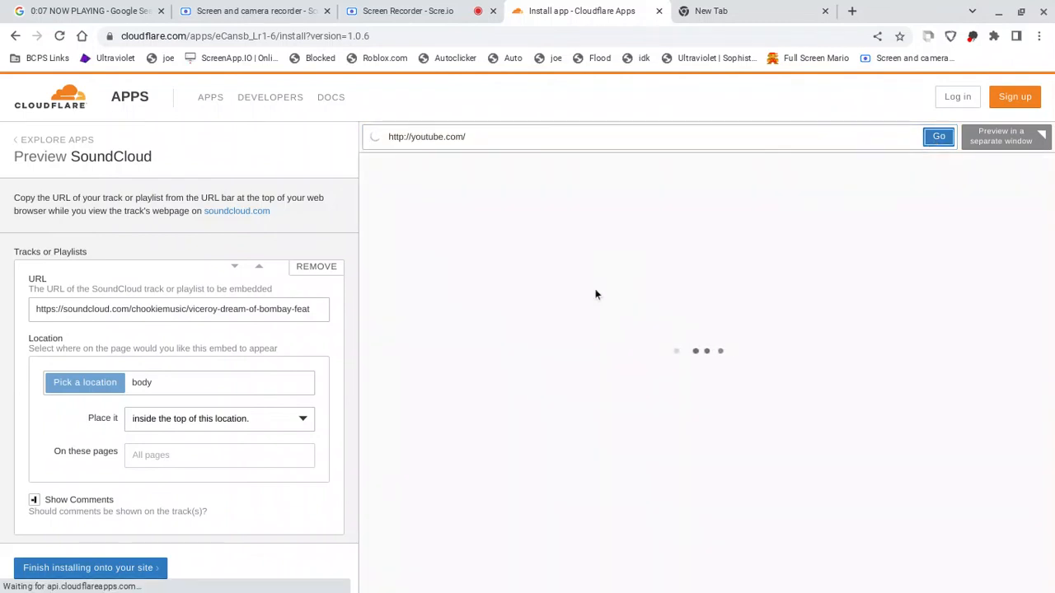
{"action": "left_click", "coordinate": [937, 136]}
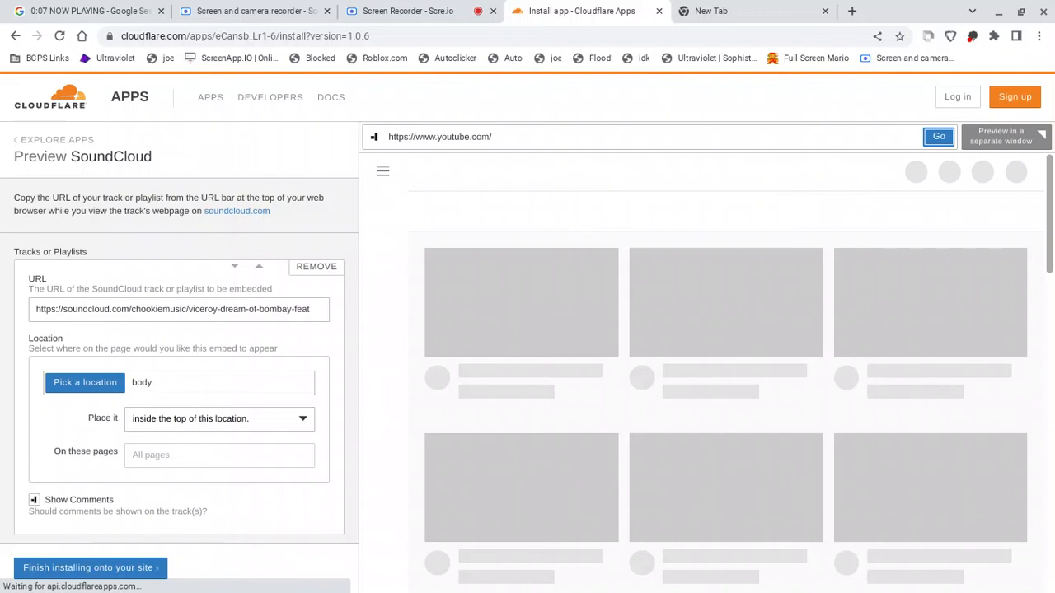
{"action": "mouse_move", "coordinate": [830, 141]}
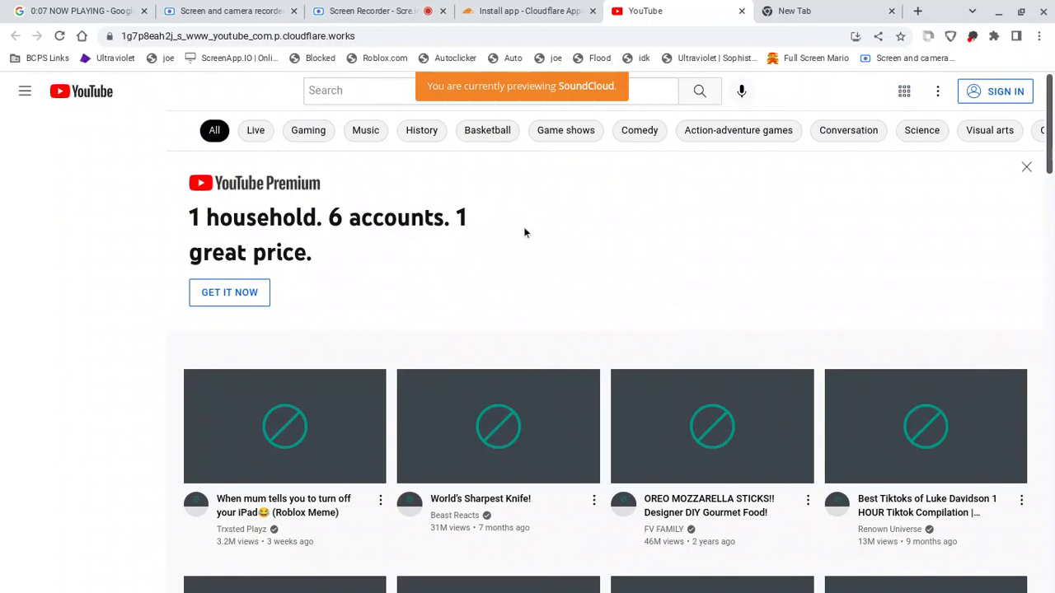
- Open the World's Sharpest Knife! video in a proxied tab, then close that tab
{"action": "left_click", "coordinate": [24, 90]}
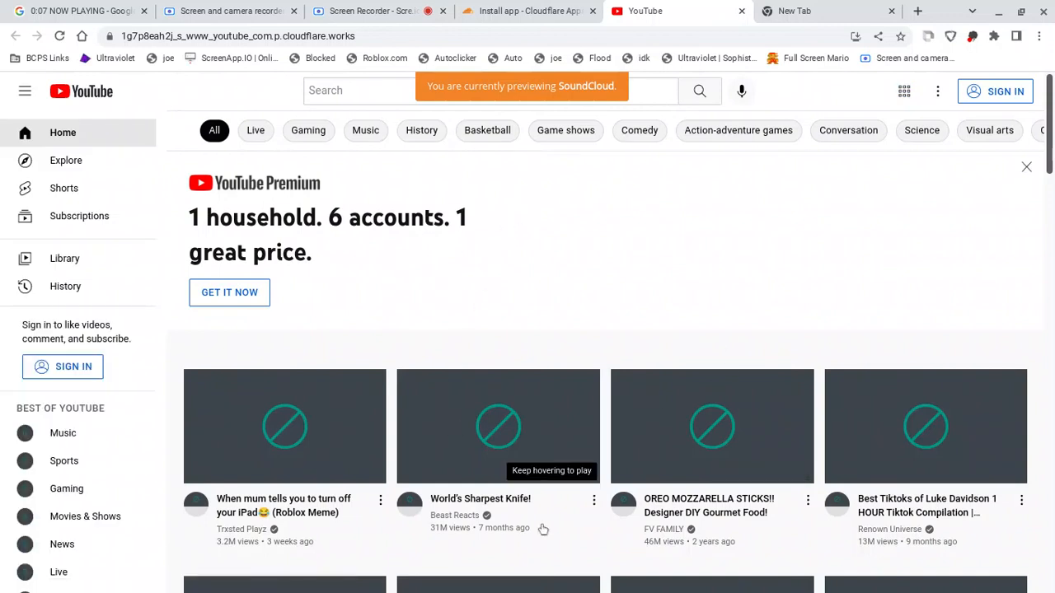
{"action": "mouse_move", "coordinate": [808, 349]}
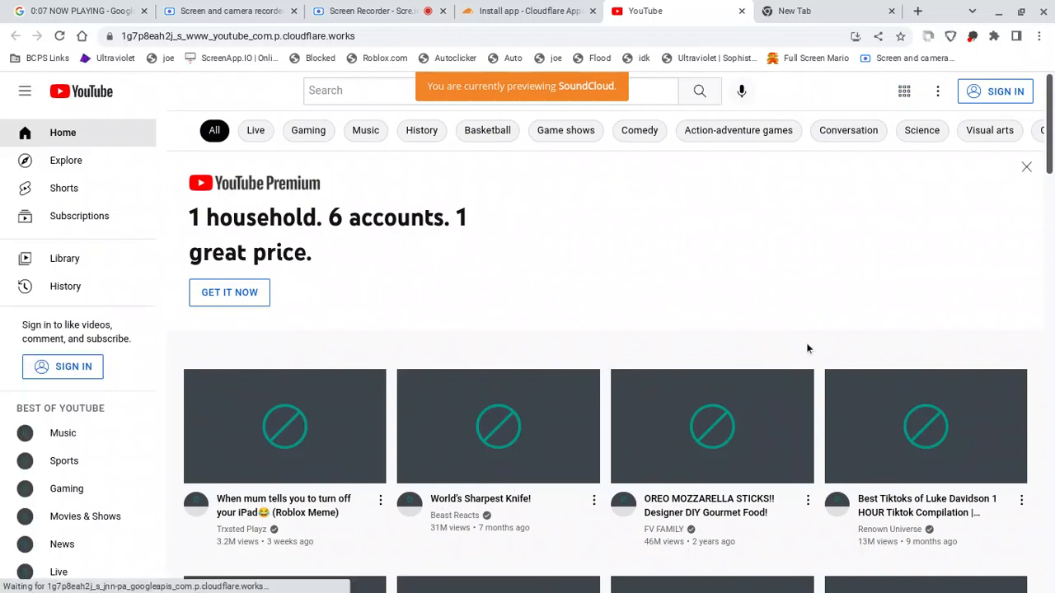
{"action": "mouse_move", "coordinate": [498, 426]}
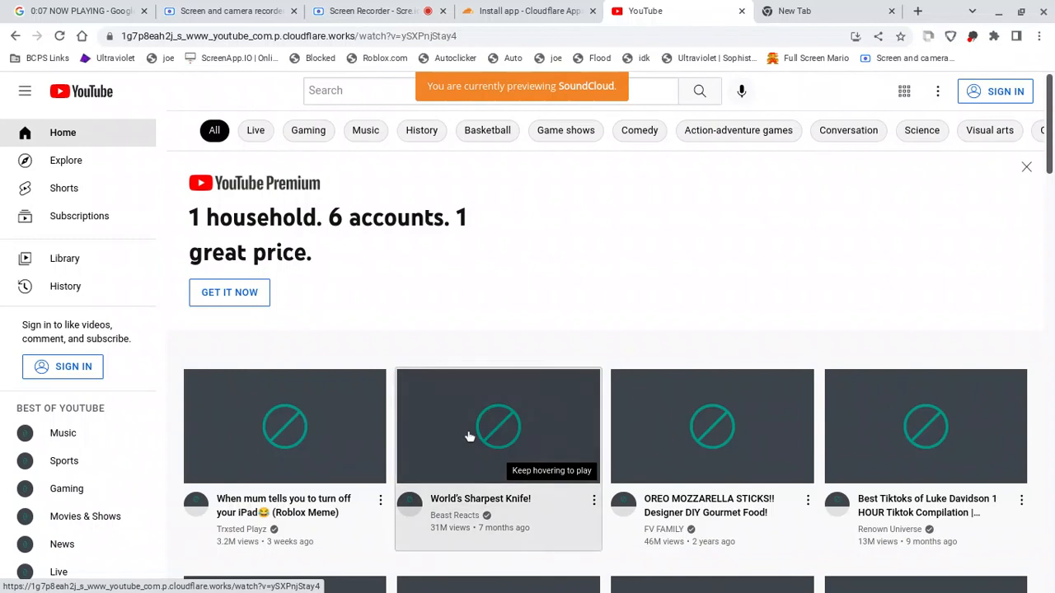
{"action": "left_click", "coordinate": [497, 426]}
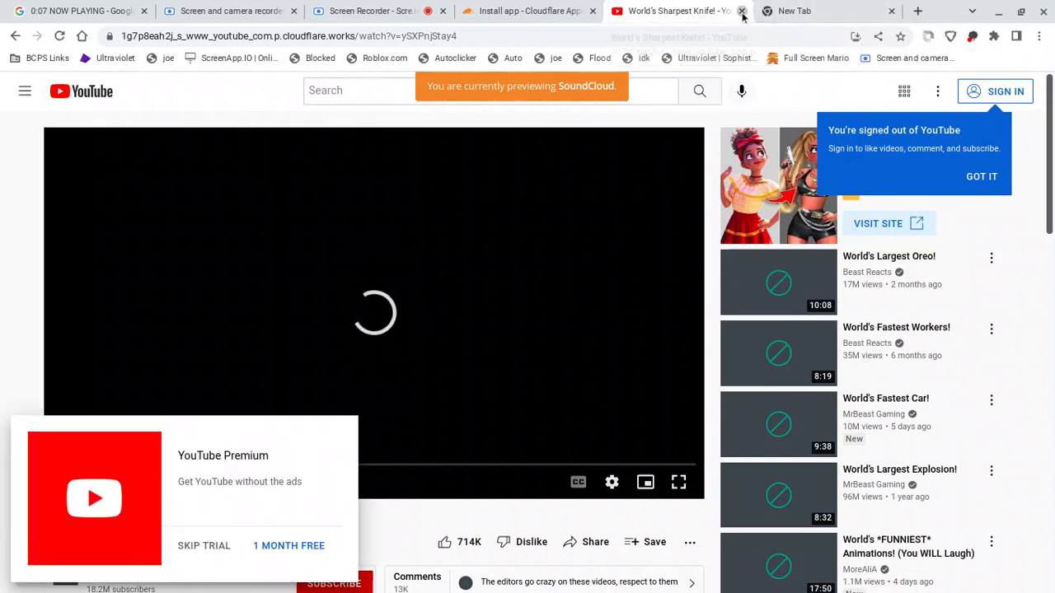
{"action": "left_click", "coordinate": [742, 11]}
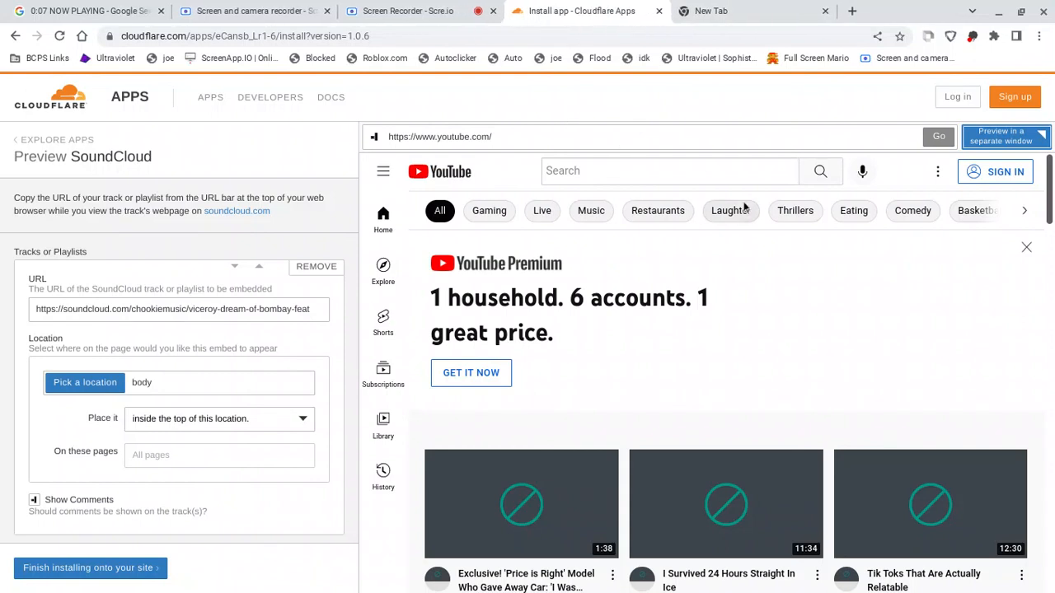
{"action": "mouse_move", "coordinate": [622, 158]}
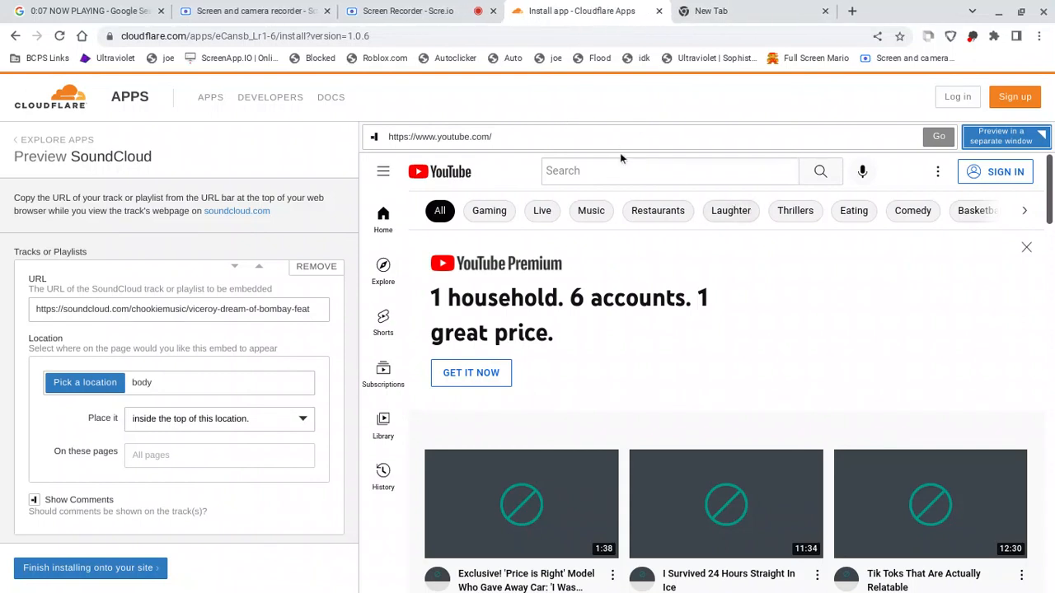
{"action": "mouse_move", "coordinate": [623, 159]}
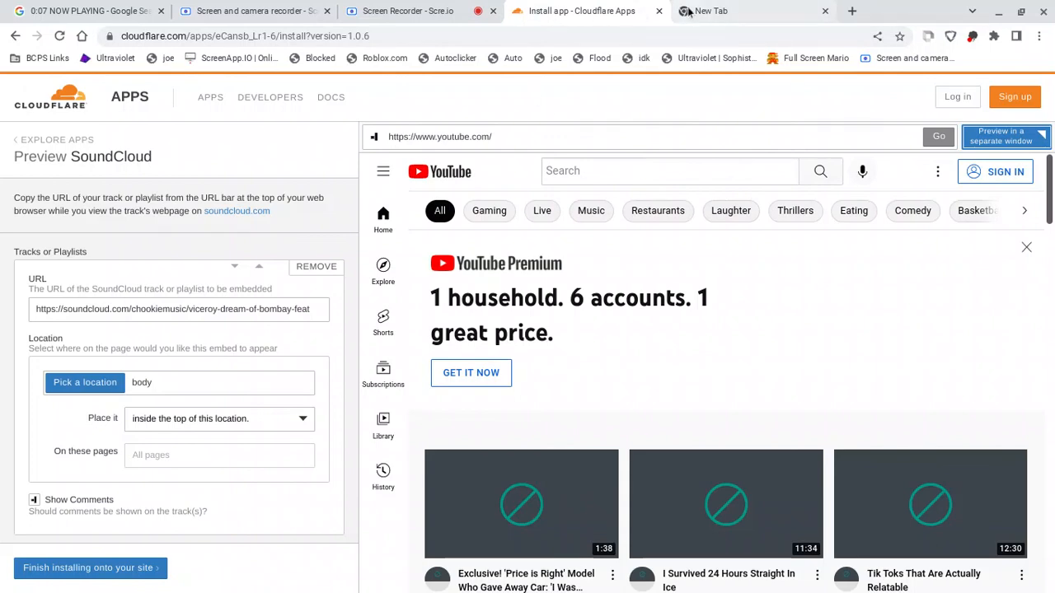
- Close the Cloudflare Apps install tab and the blank New Tab
{"action": "left_click", "coordinate": [408, 10]}
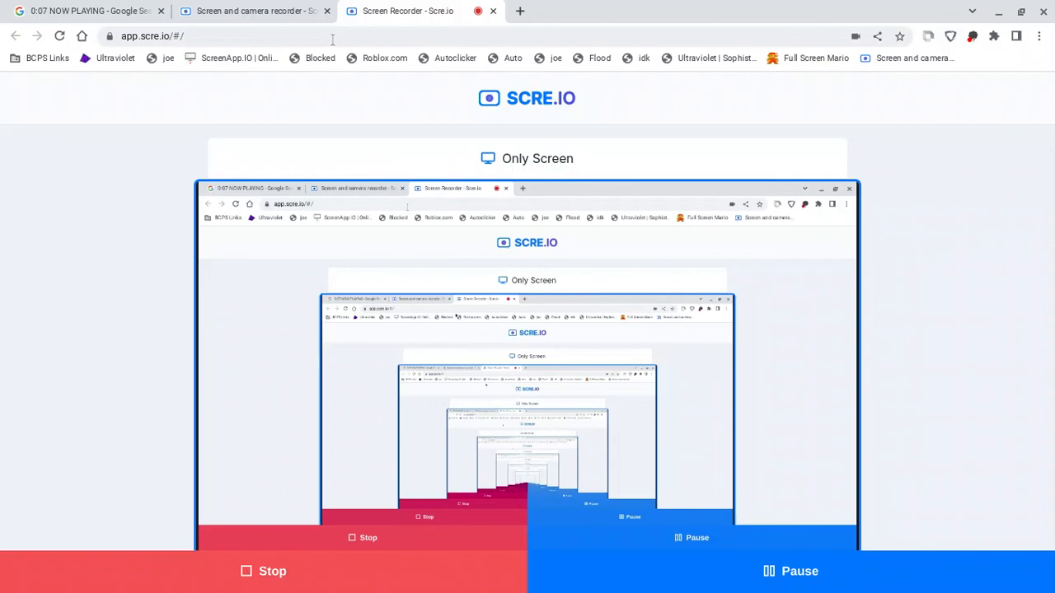
{"action": "mouse_move", "coordinate": [627, 505]}
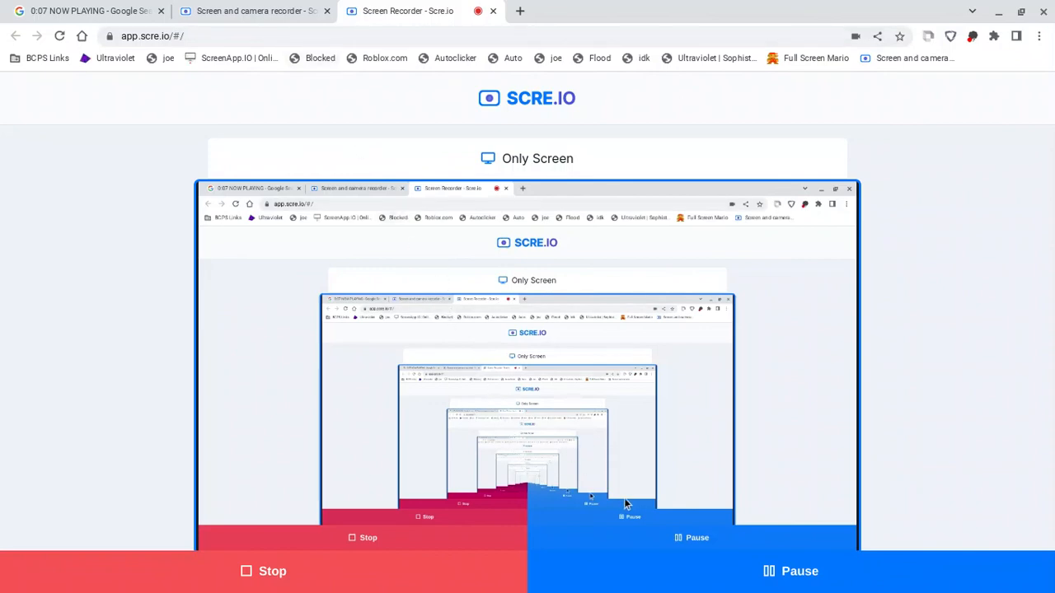